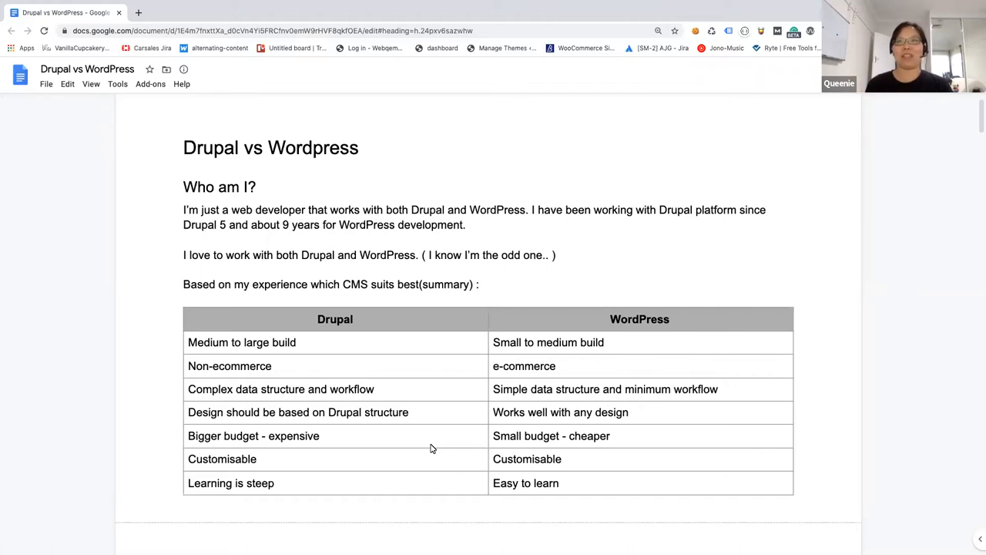
pyautogui.scroll(-3)
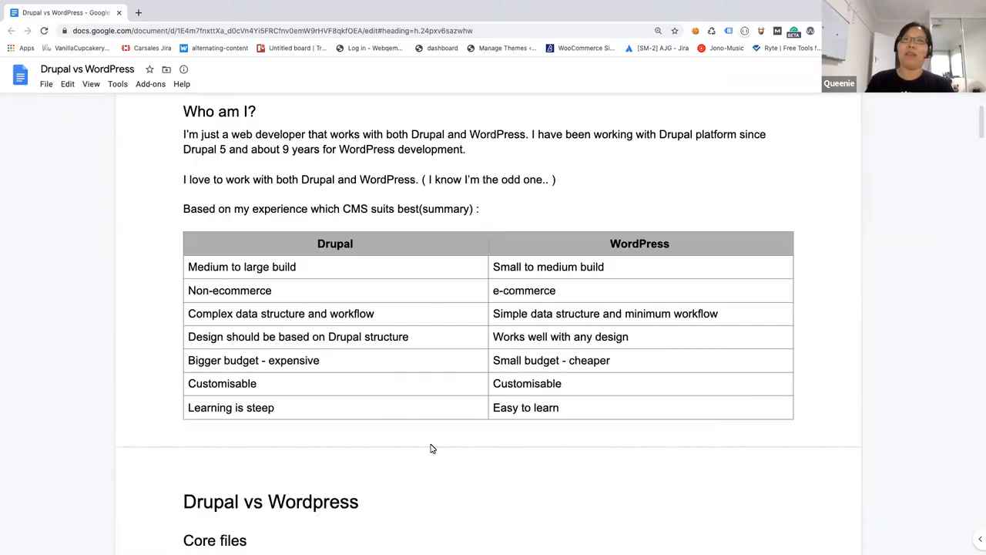
pyautogui.scroll(-3)
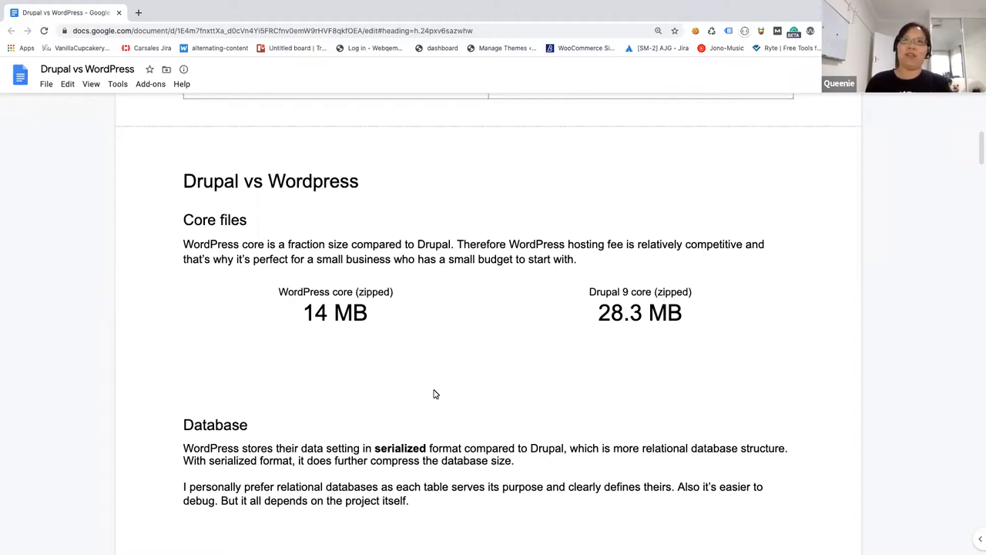
pyautogui.scroll(-3)
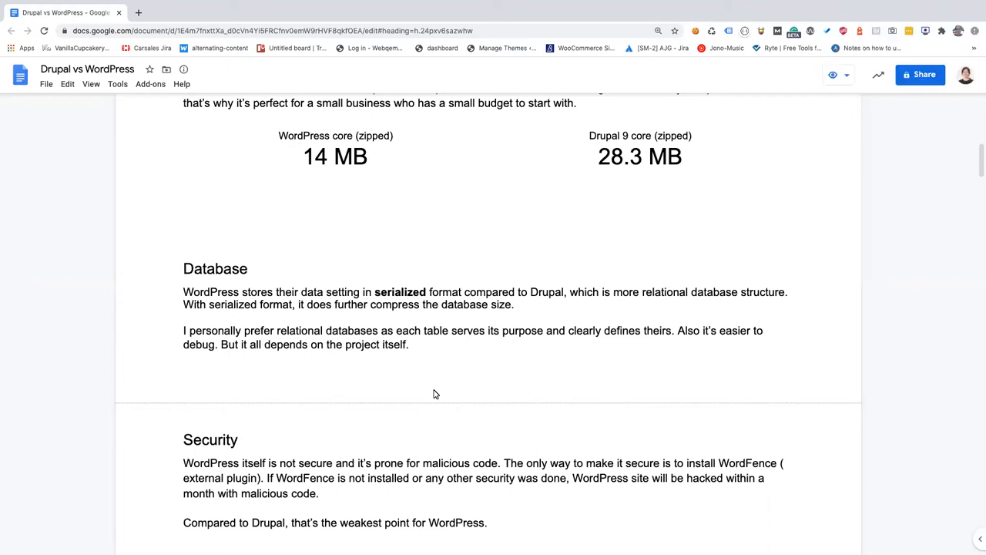
pyautogui.scroll(-3)
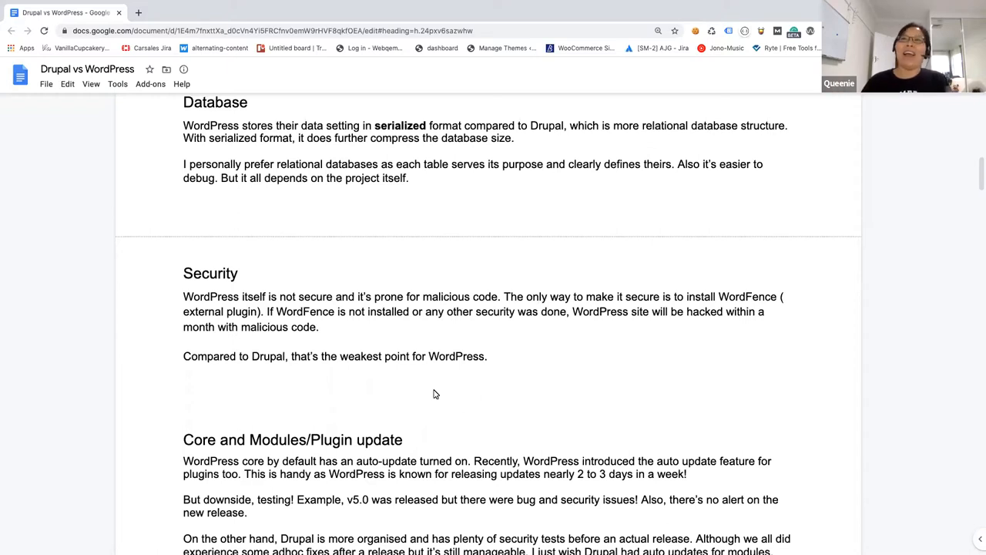
pyautogui.scroll(-3)
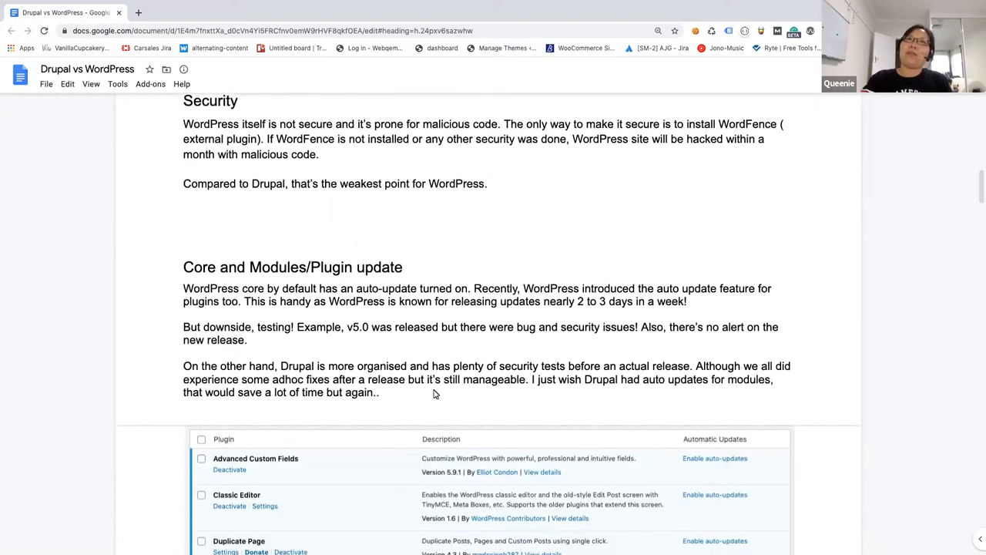
pyautogui.scroll(-3)
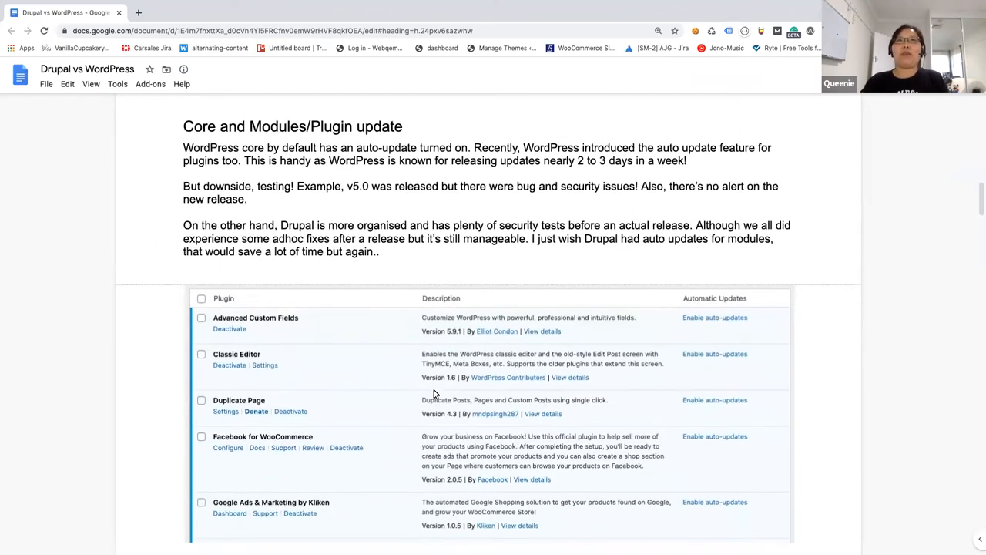
pyautogui.scroll(-3)
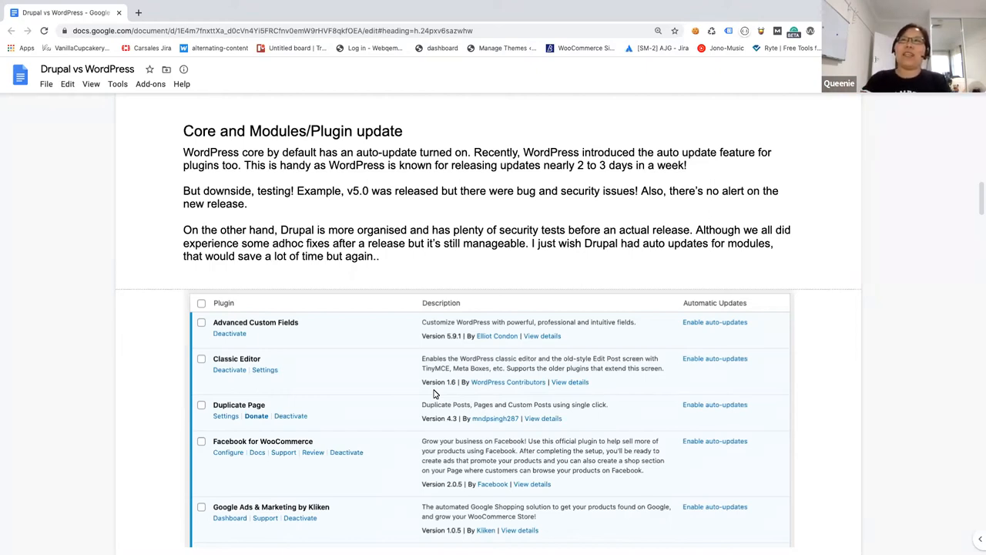
pyautogui.scroll(-3)
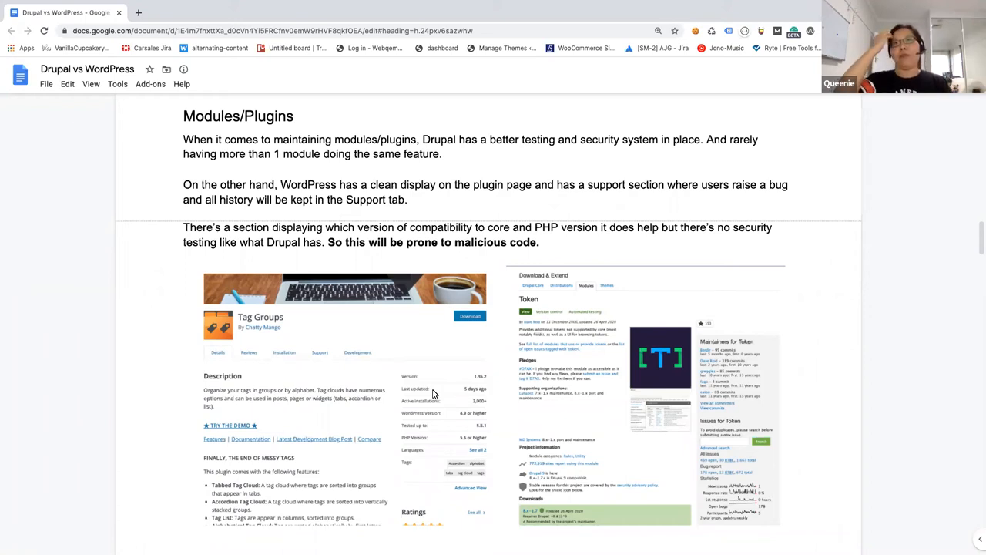
pyautogui.moveTo(225, 374)
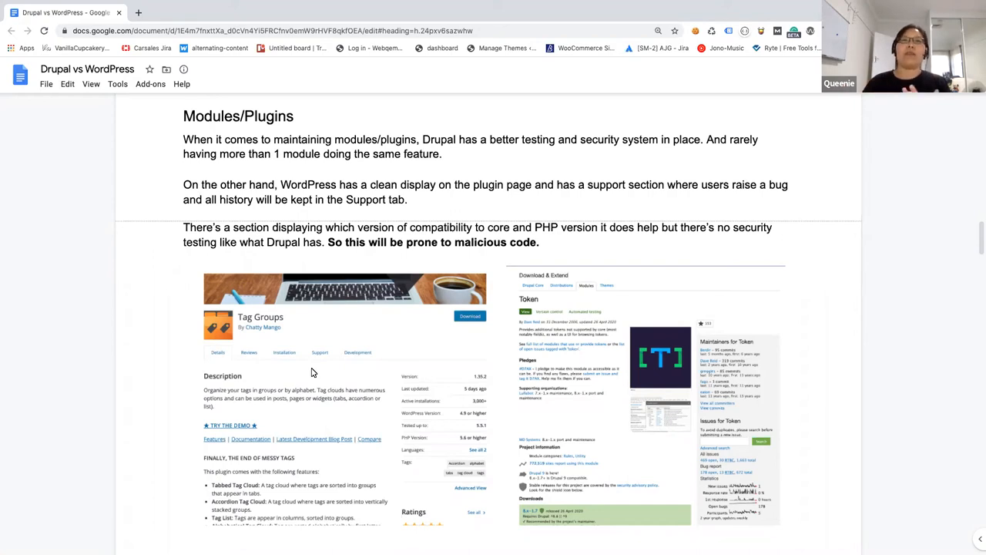
pyautogui.moveTo(312, 363)
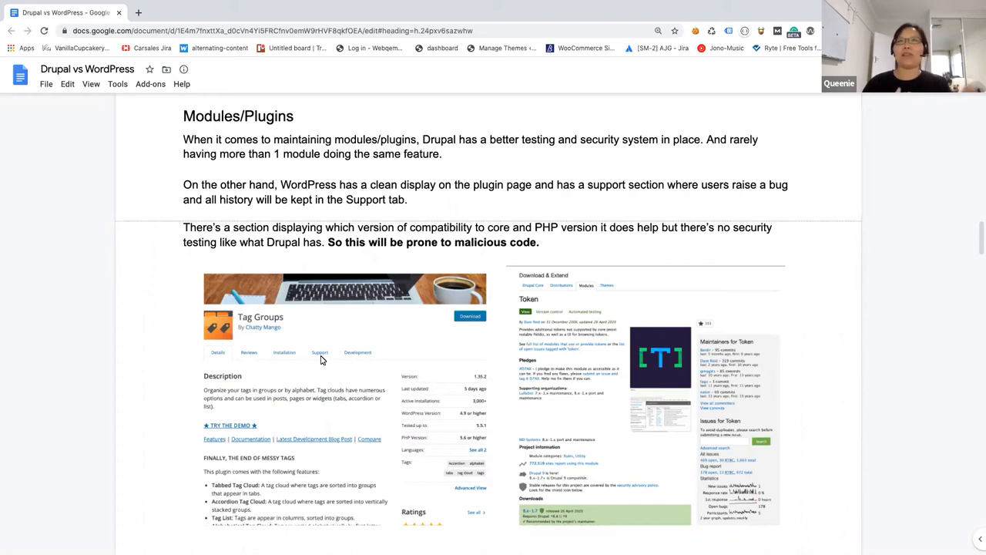
pyautogui.moveTo(333, 362)
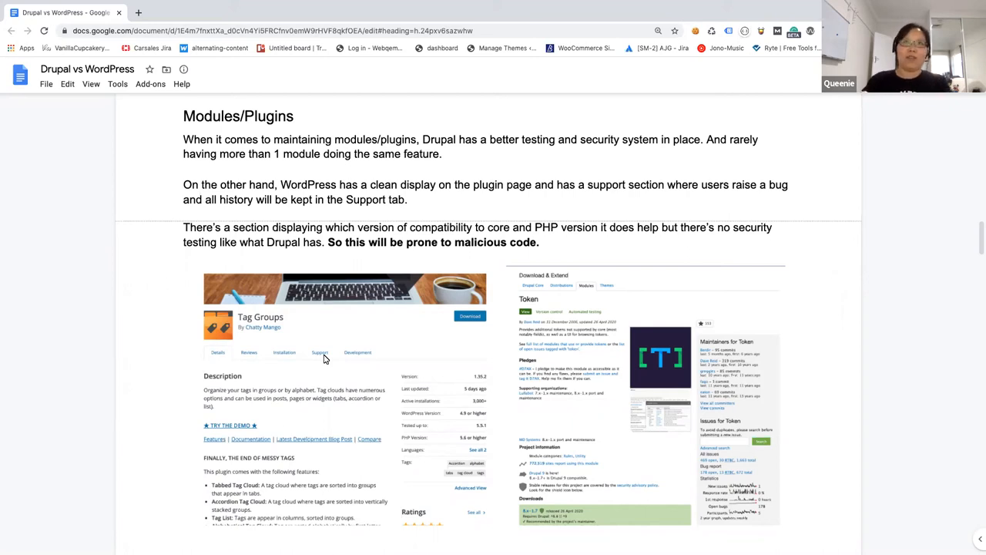
pyautogui.scroll(-3)
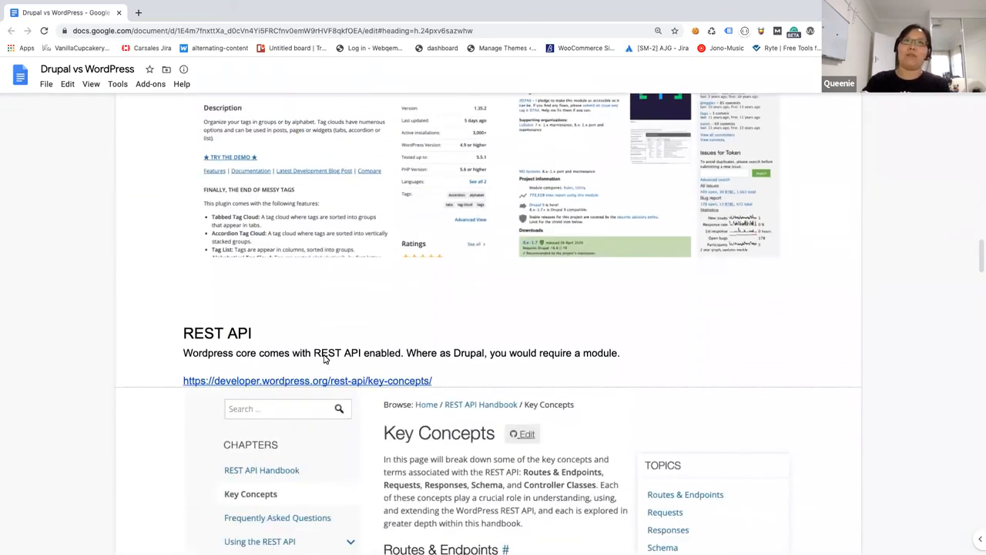
pyautogui.scroll(-3)
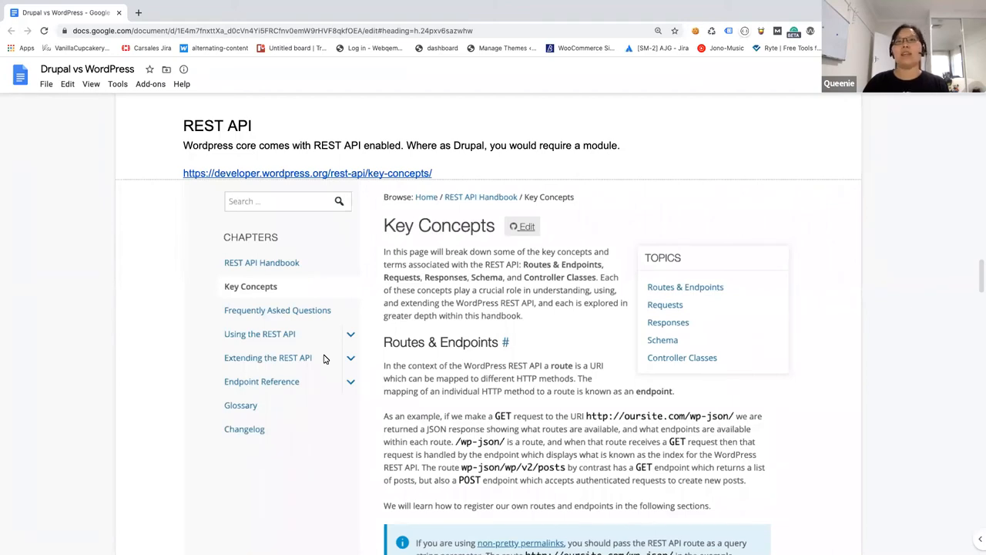
pyautogui.scroll(-3)
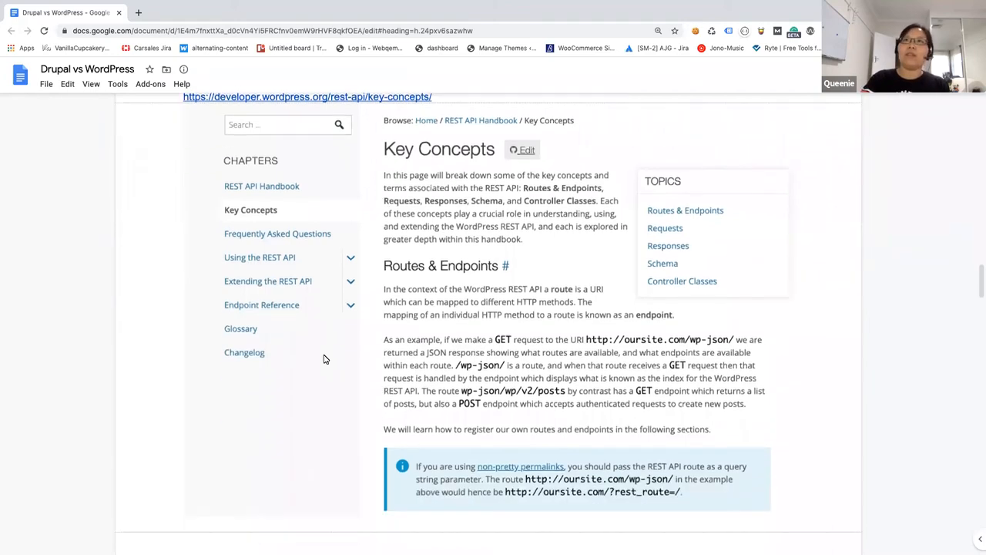
pyautogui.scroll(-3)
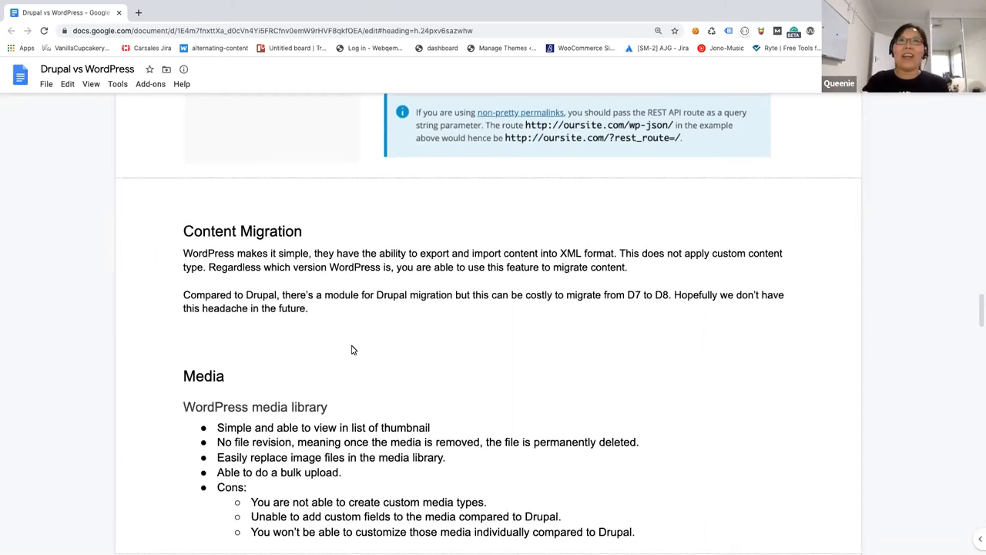
pyautogui.scroll(-3)
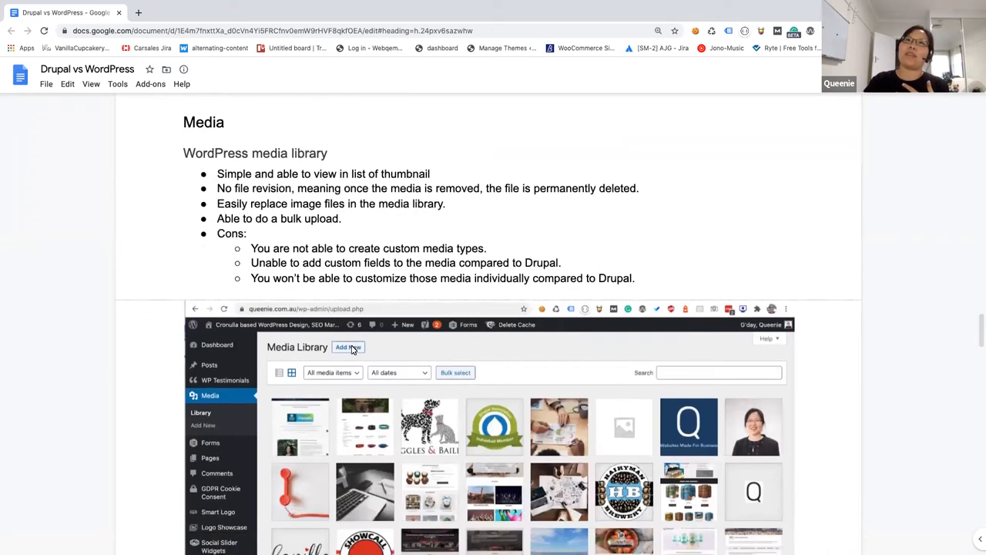
pyautogui.moveTo(400, 359)
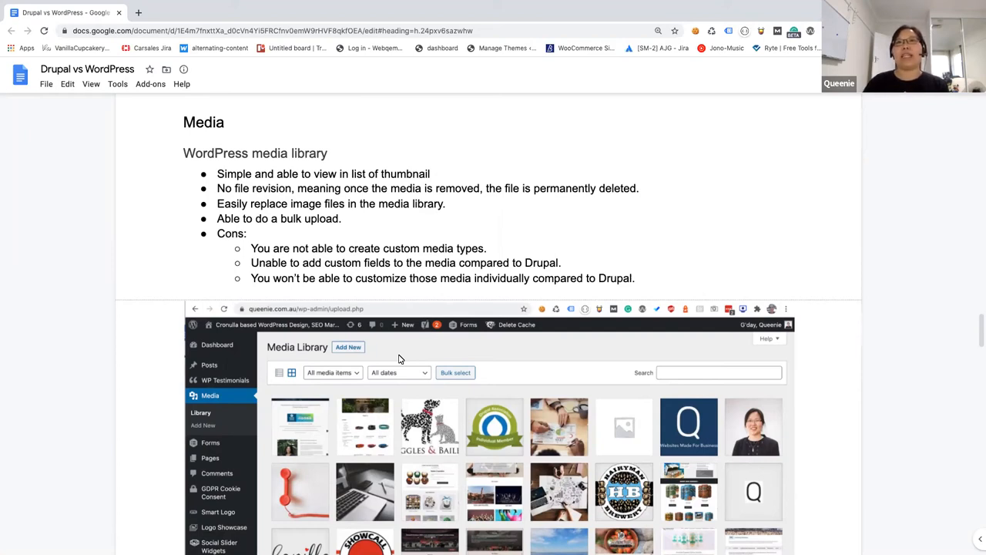
pyautogui.scroll(-3)
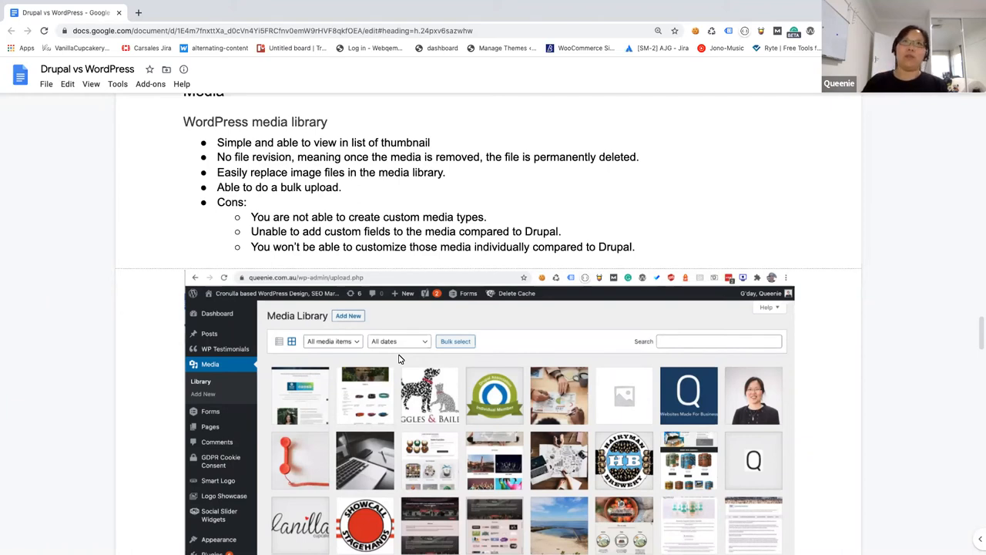
pyautogui.scroll(-3)
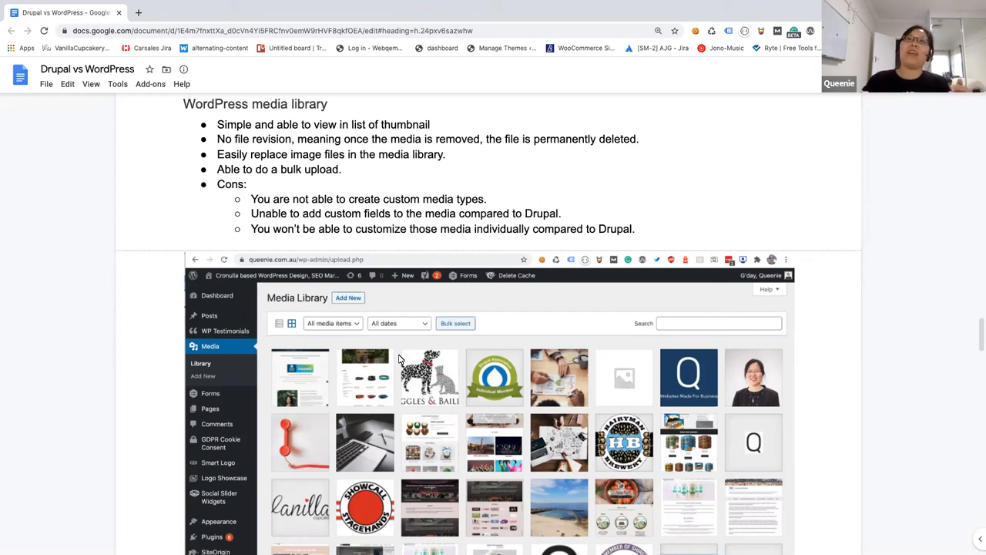
pyautogui.scroll(-3)
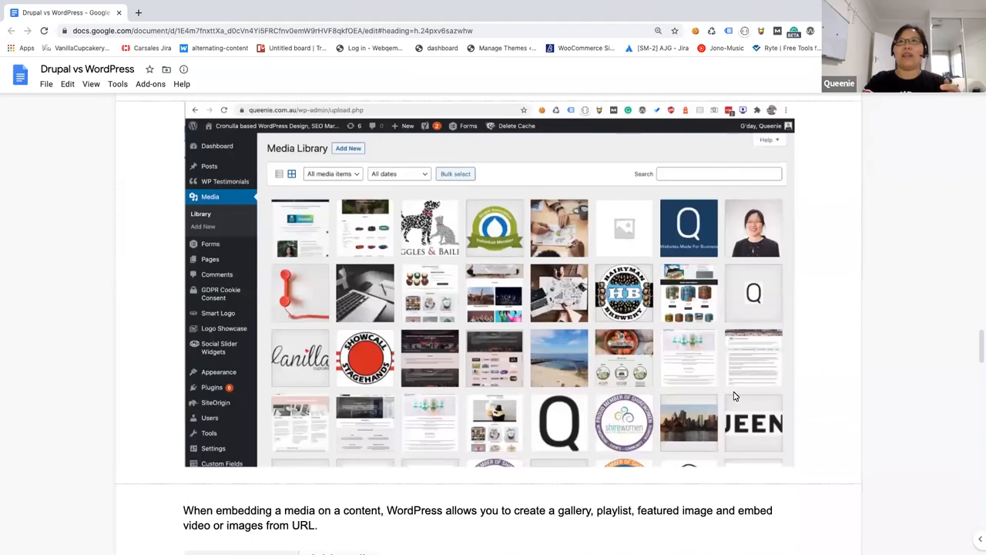
pyautogui.moveTo(496, 254)
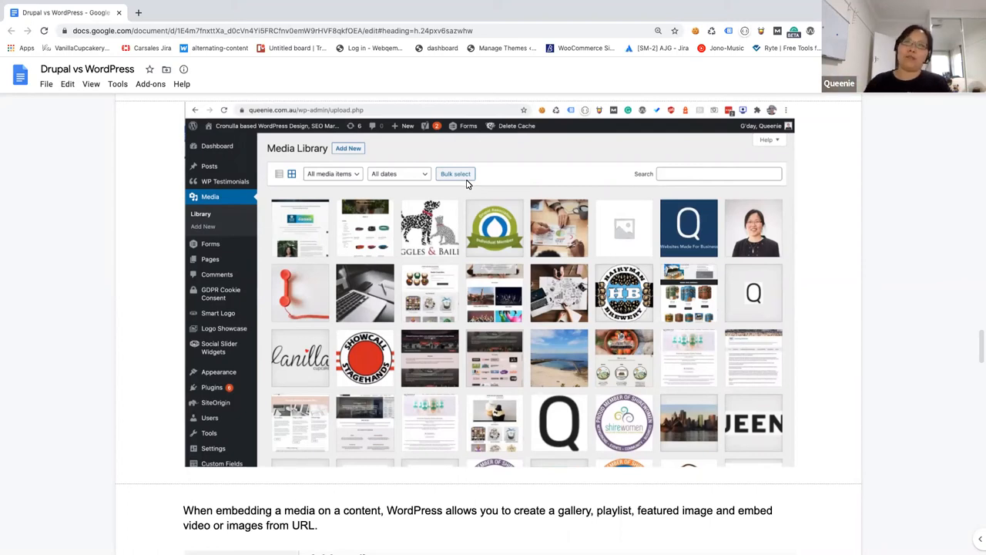
pyautogui.scroll(-3)
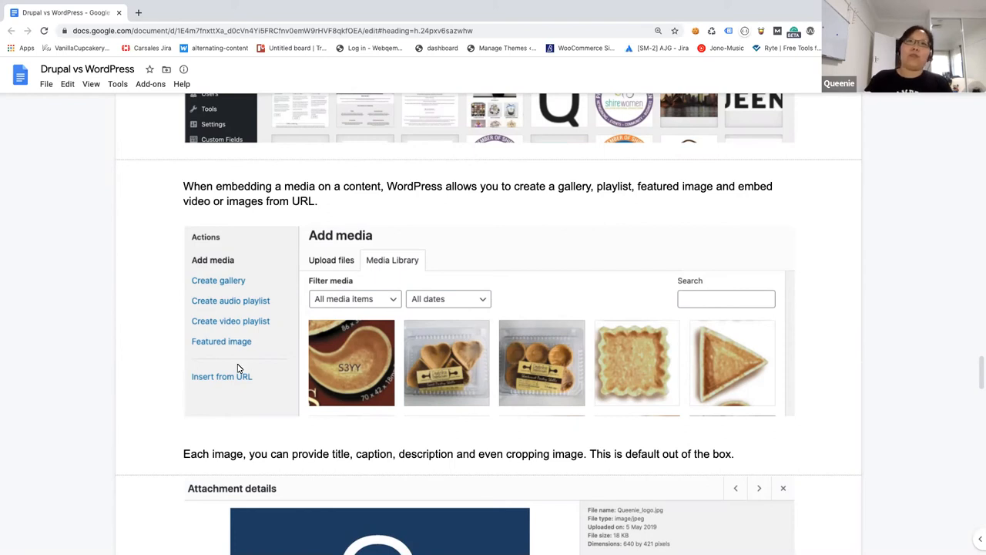
pyautogui.moveTo(219, 388)
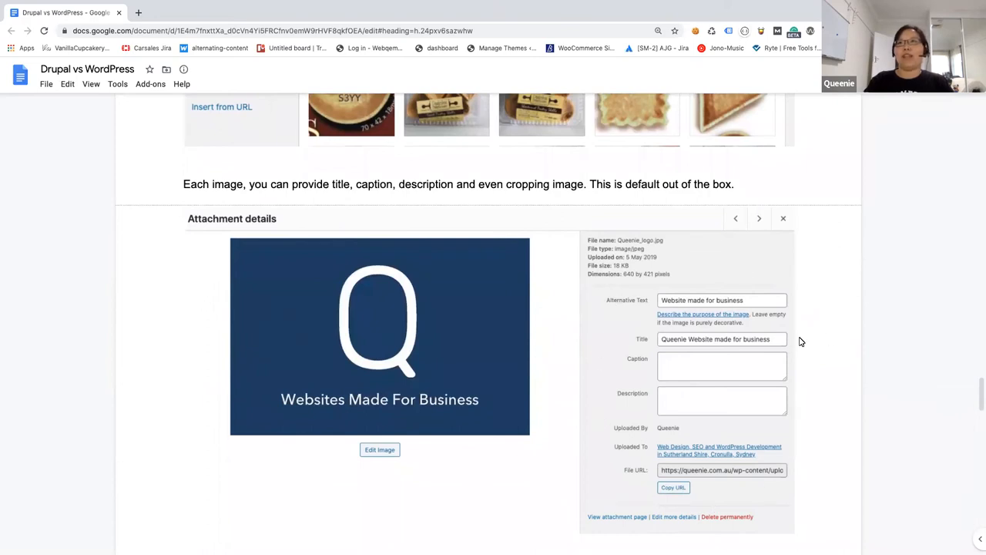
pyautogui.moveTo(733, 406)
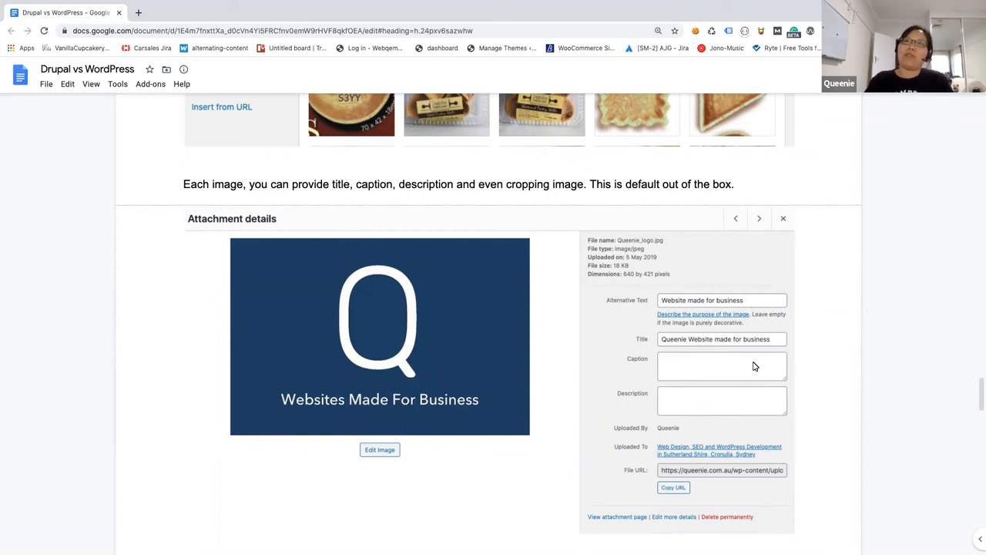
pyautogui.moveTo(712, 422)
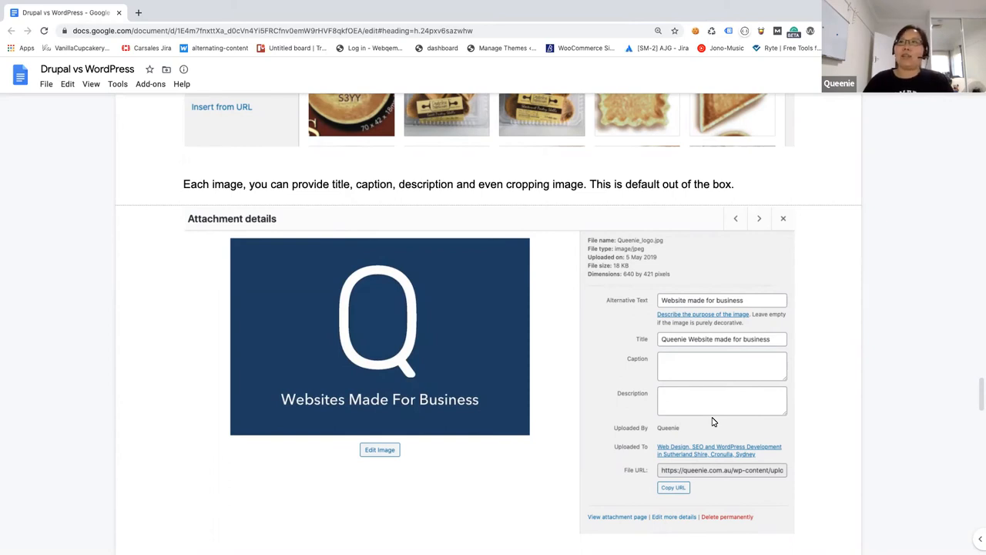
pyautogui.moveTo(724, 422)
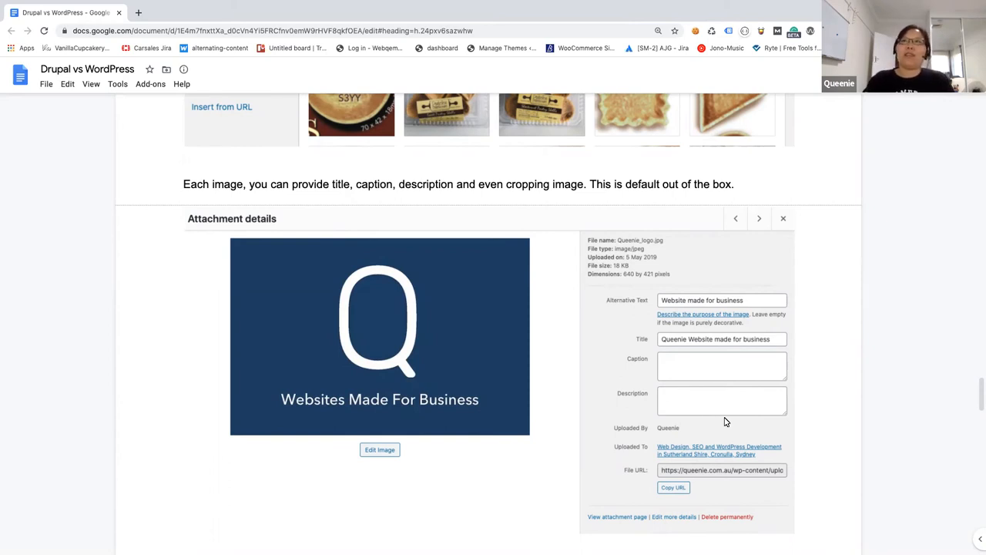
pyautogui.moveTo(733, 415)
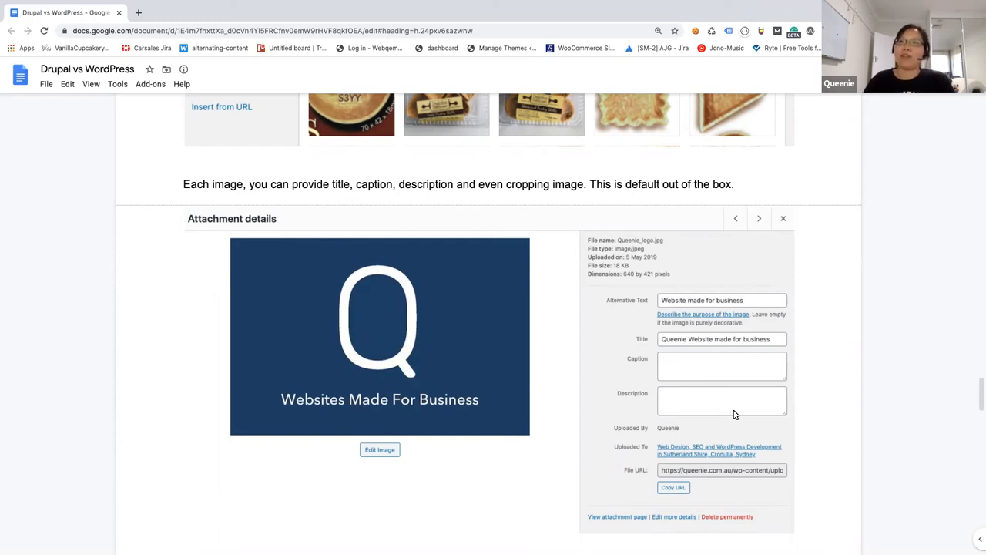
pyautogui.scroll(-3)
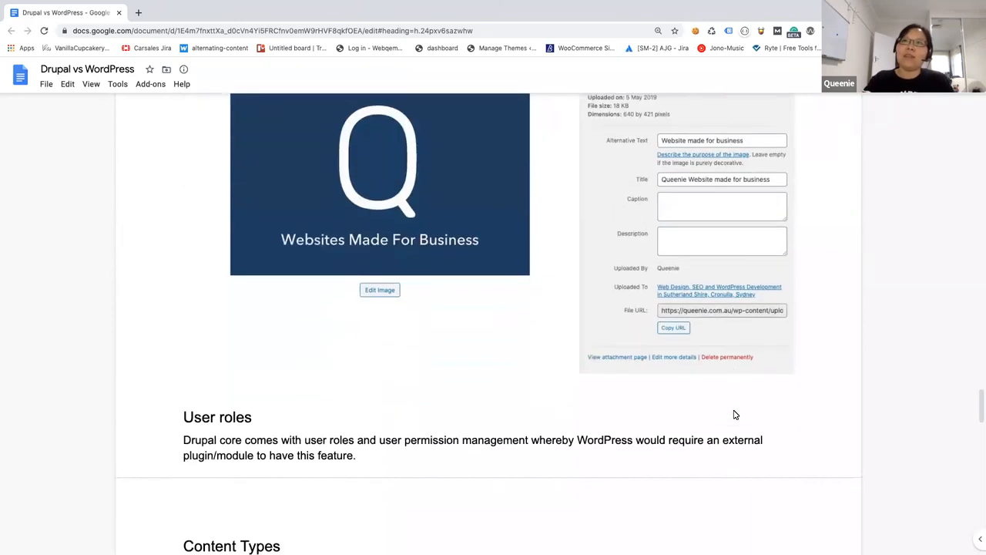
pyautogui.scroll(-3)
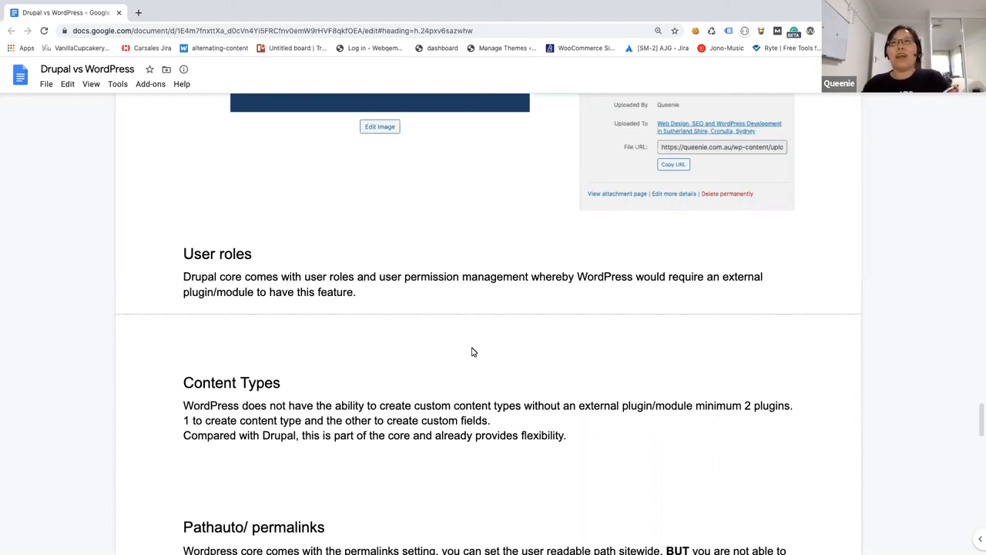
pyautogui.scroll(-3)
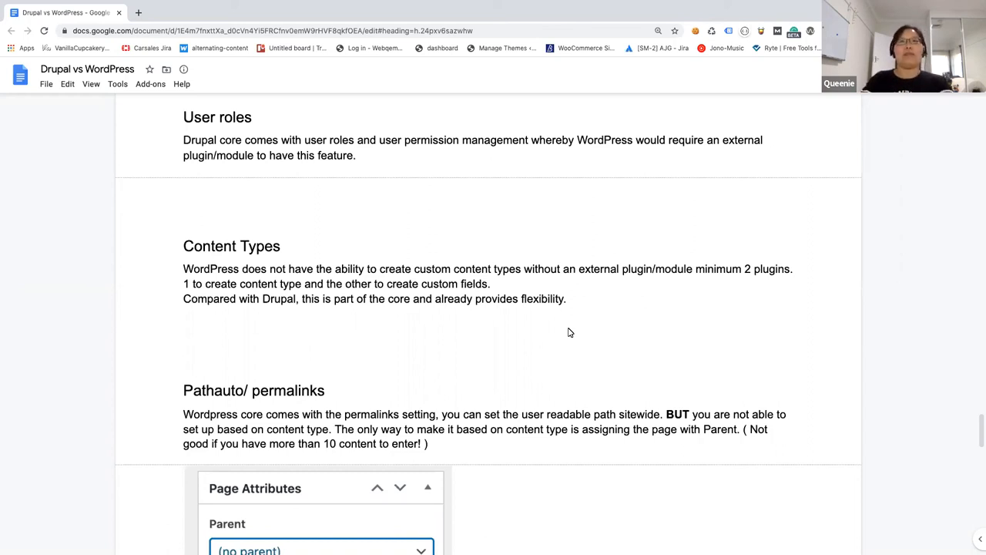
pyautogui.scroll(-3)
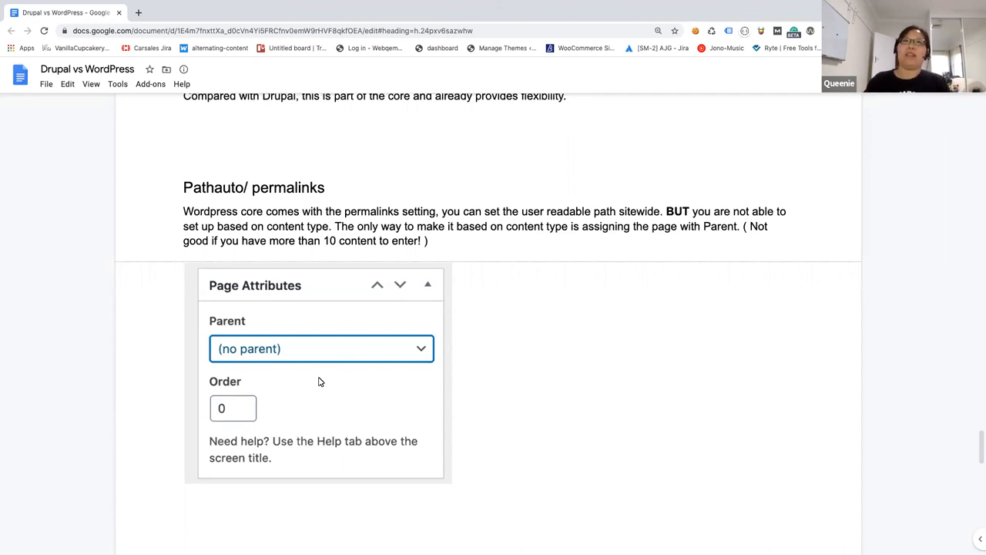
pyautogui.moveTo(315, 389)
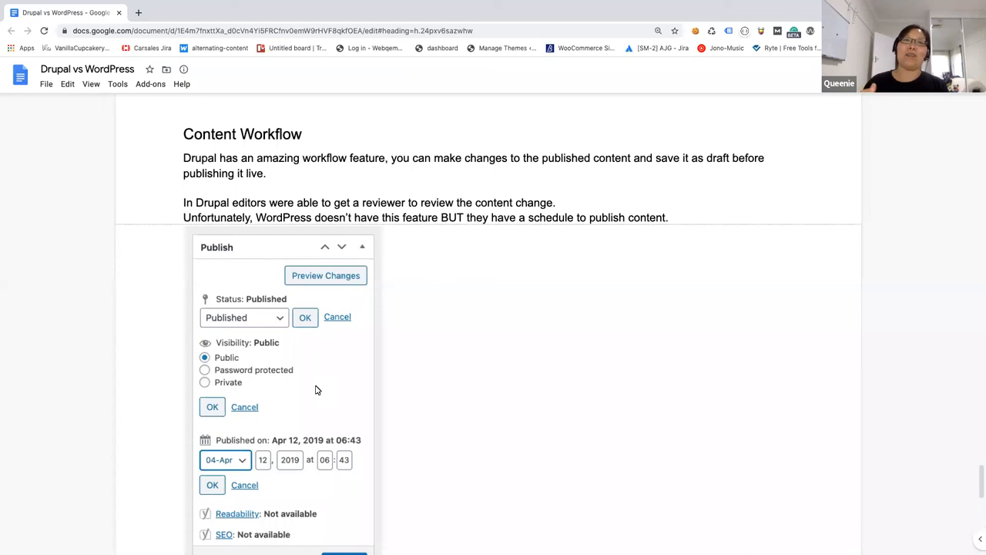
pyautogui.scroll(-3)
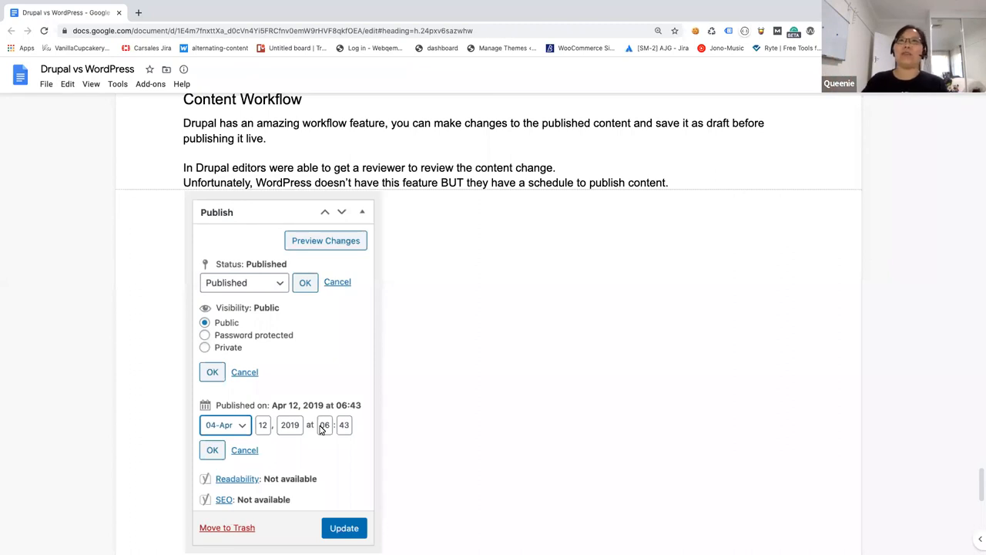
pyautogui.scroll(-3)
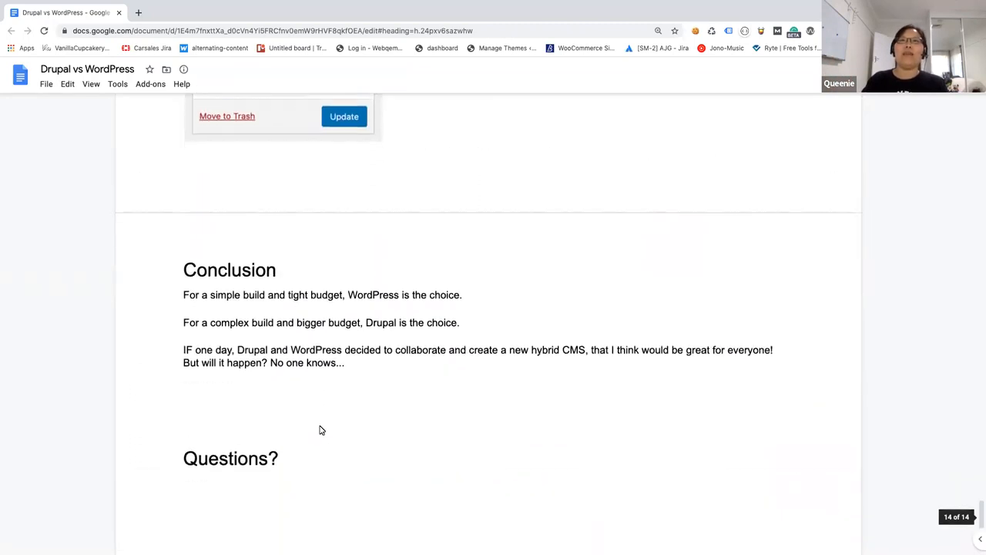